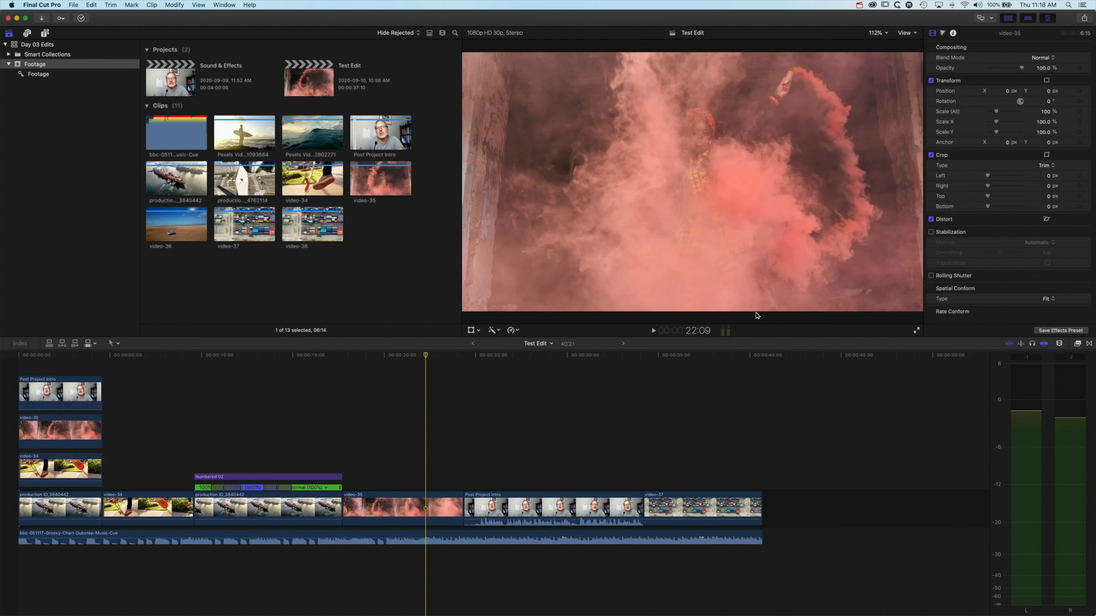
Detach the audio from the Post Project Intro clip via its shortcut menu
{"action": "left_click", "coordinate": [552, 507]}
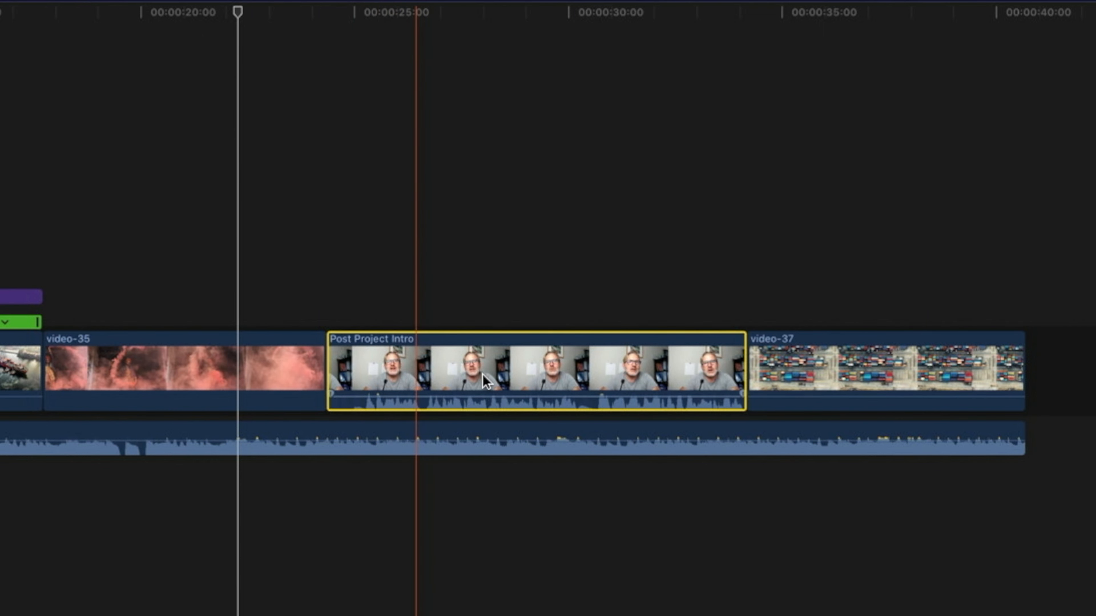
{"action": "right_click", "coordinate": [485, 378]}
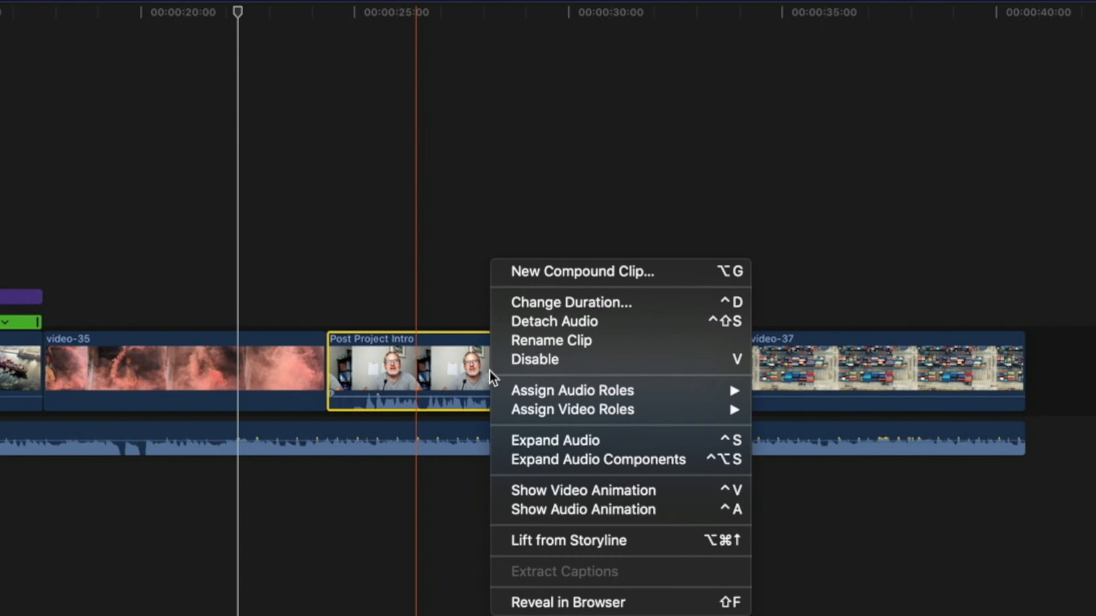
{"action": "mouse_move", "coordinate": [549, 329]}
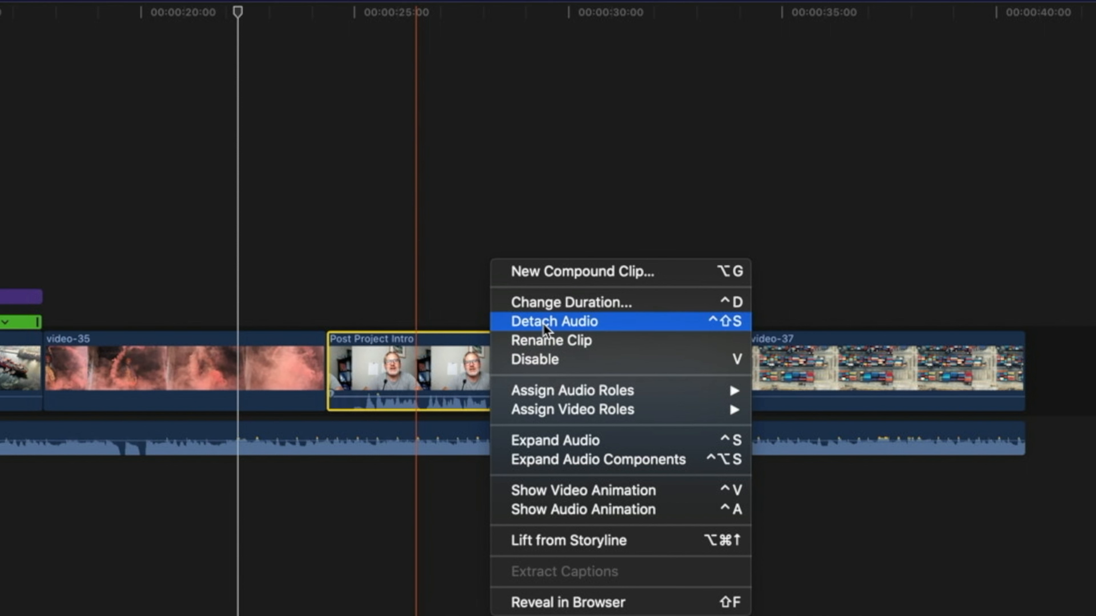
{"action": "left_click", "coordinate": [553, 321]}
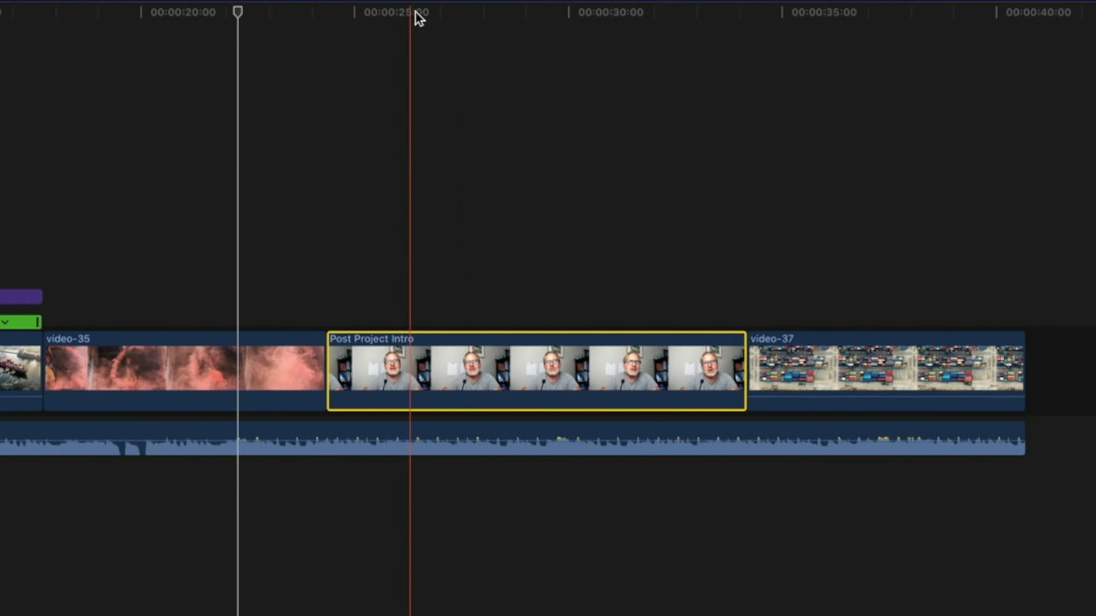
Reveal Post Project Intro in the browser (Shift-F) and reselect the timeline clip with audio restored
{"action": "left_click", "coordinate": [430, 13]}
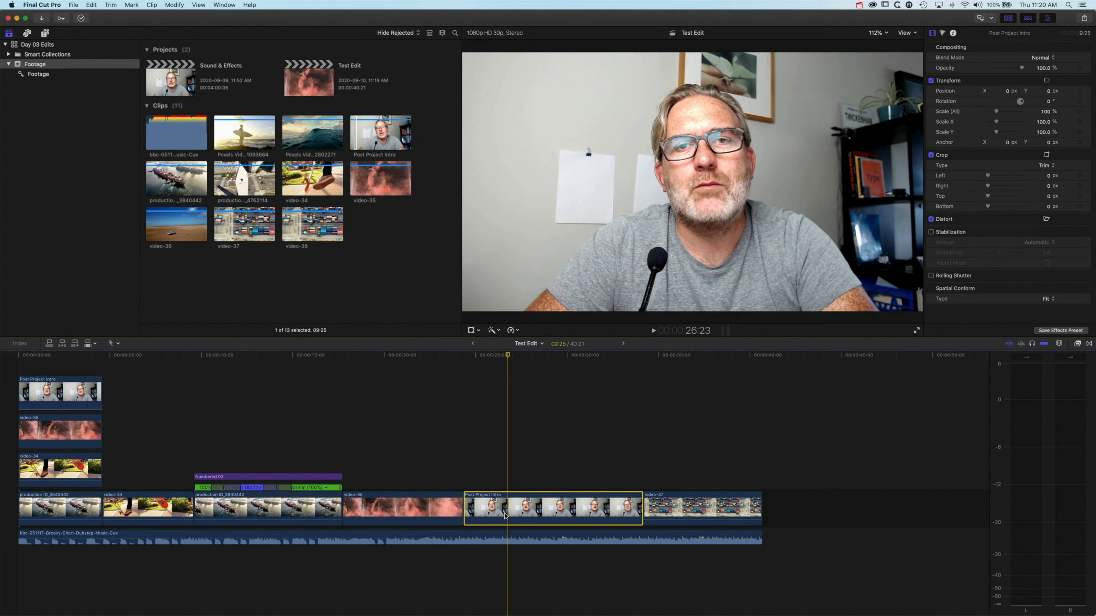
{"action": "key", "text": "shift+f"}
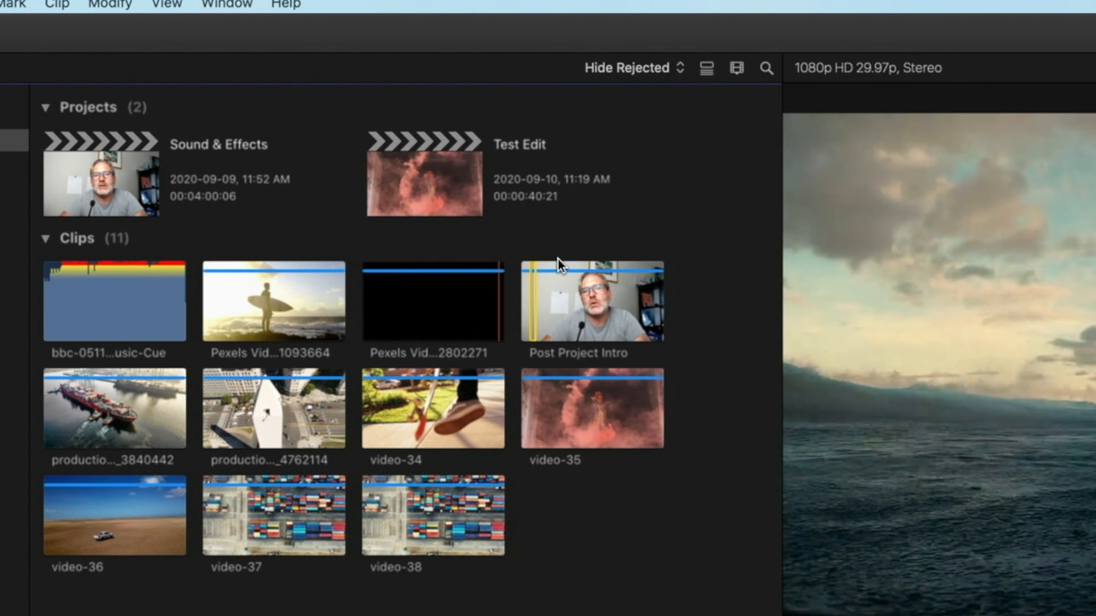
{"action": "left_click", "coordinate": [592, 302]}
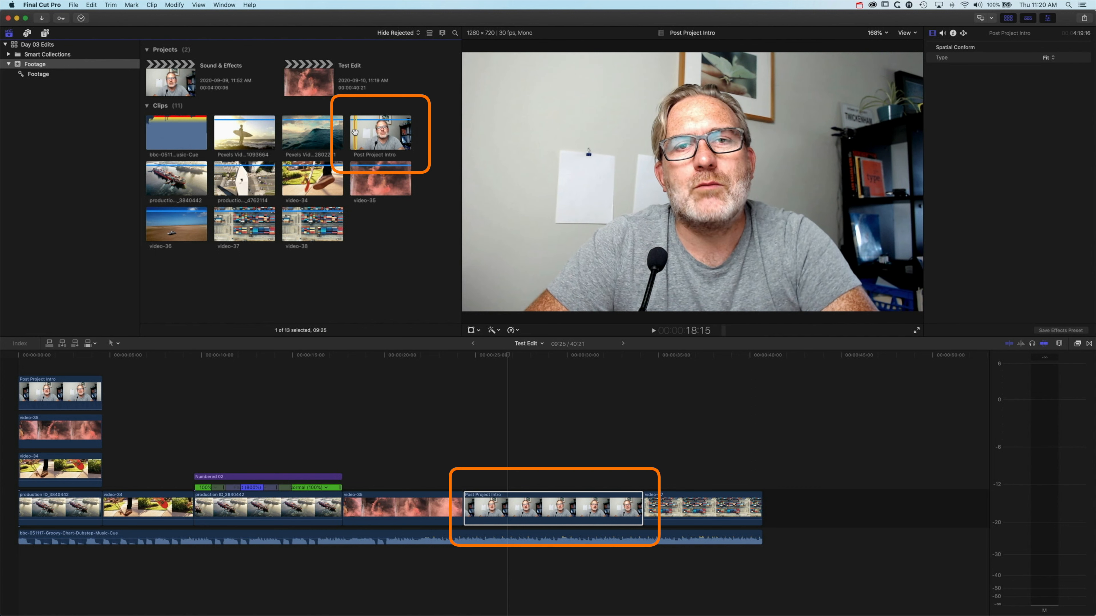
{"action": "left_click", "coordinate": [552, 507]}
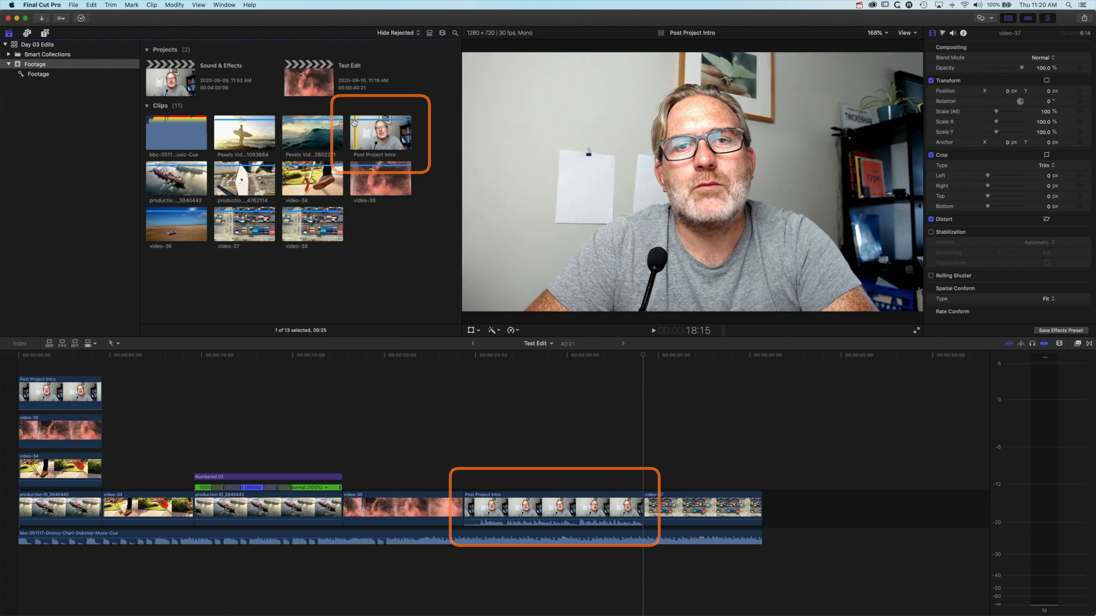
Undo, then Option-drag a copy of Post Project Intro up above the Numbered 02 title
{"action": "key", "text": "cmd+z"}
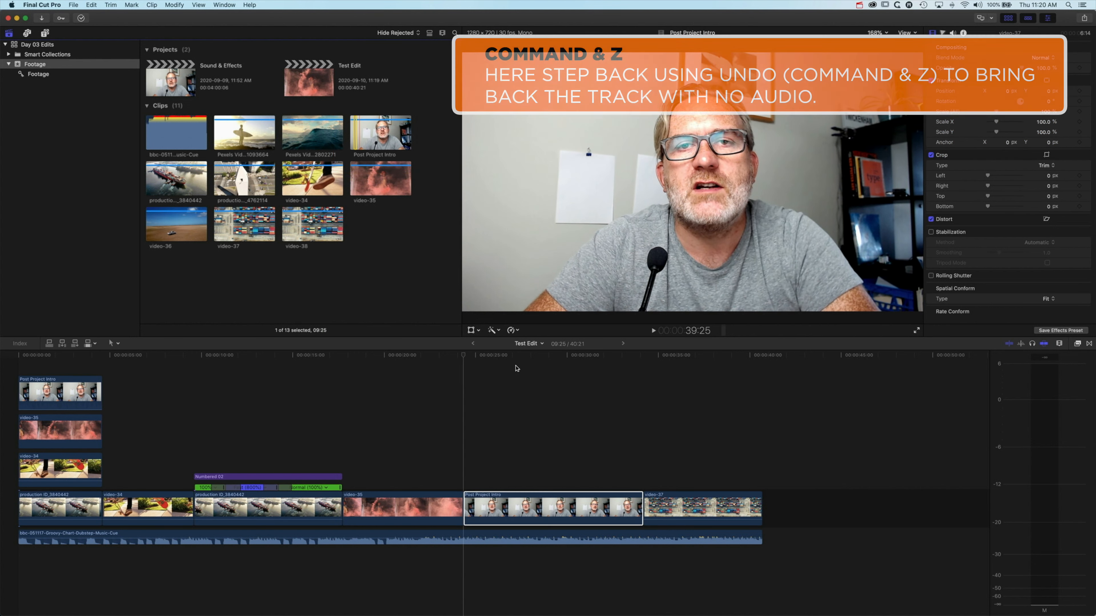
{"action": "left_click_drag", "start_coordinate": [552, 507], "coordinate": [472, 466]}
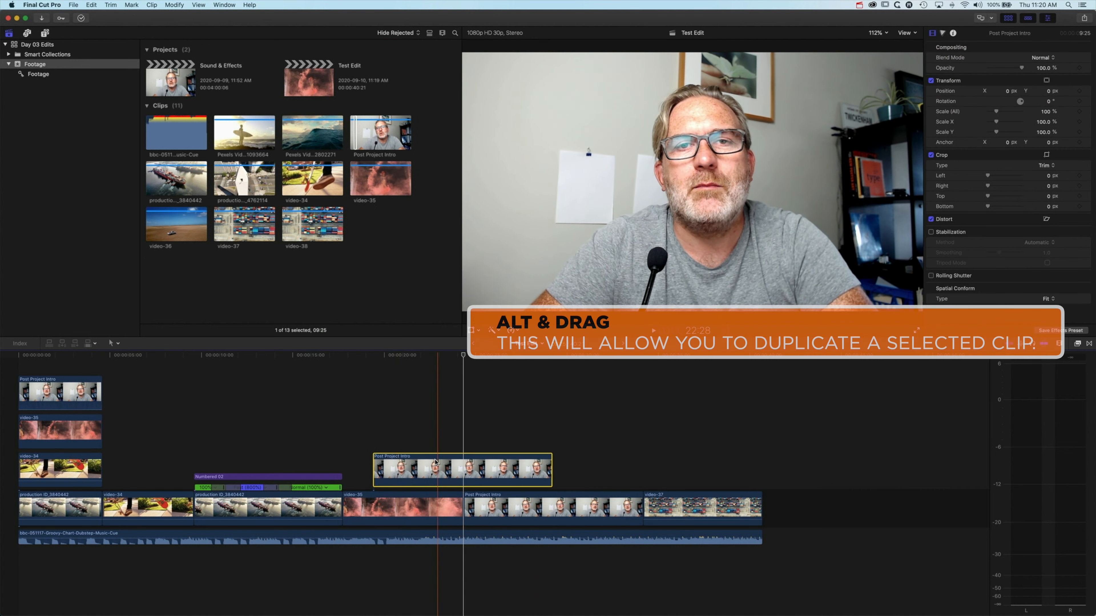
{"action": "left_click_drag", "start_coordinate": [461, 468], "coordinate": [306, 444]}
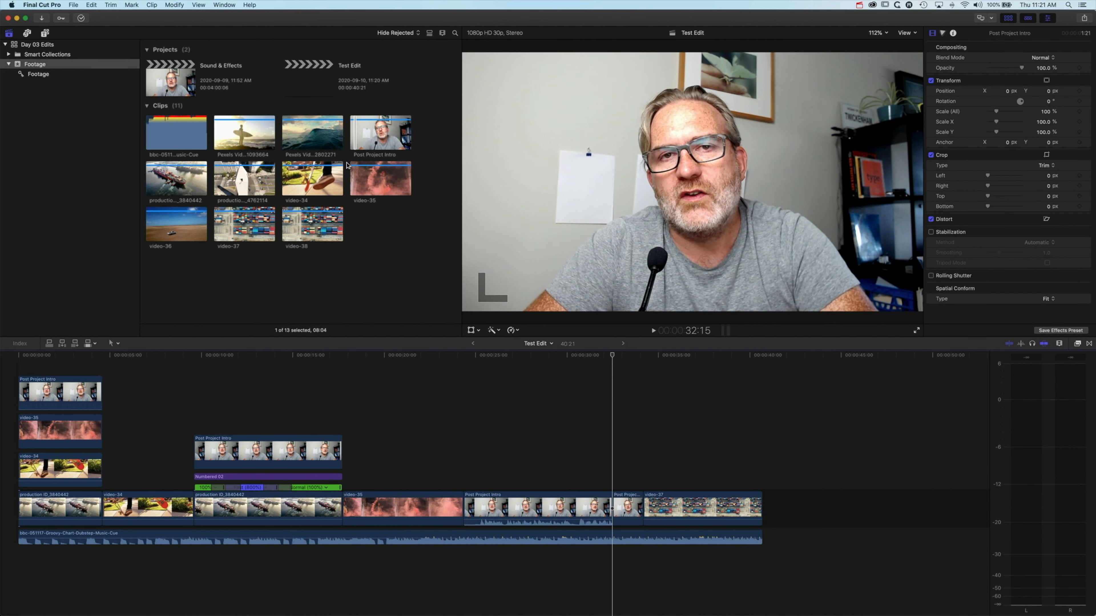
{"action": "left_click", "coordinate": [267, 452]}
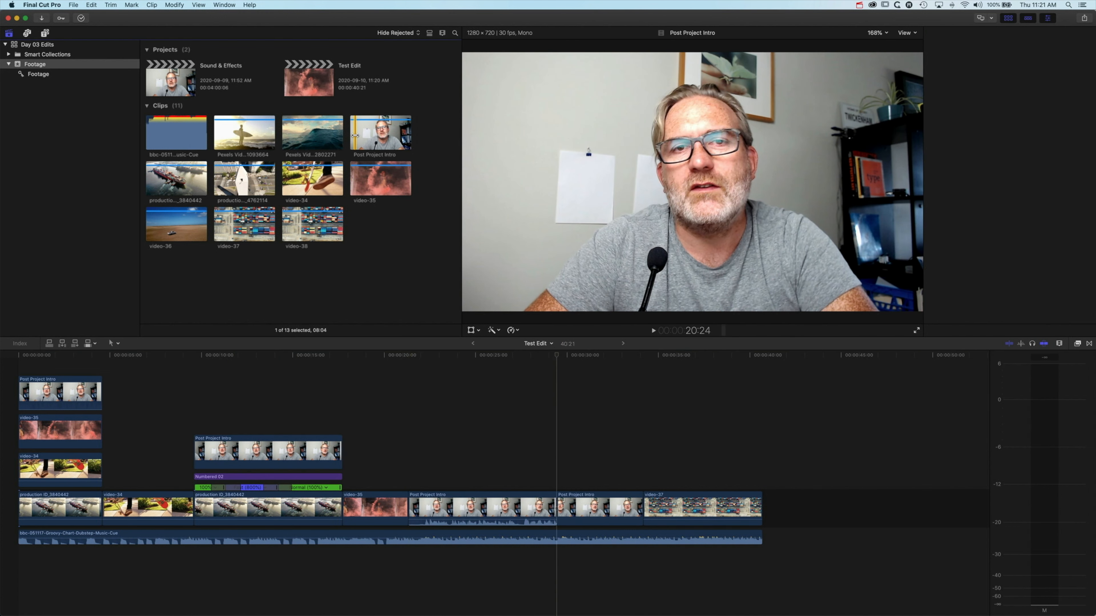
{"action": "left_click", "coordinate": [267, 451]}
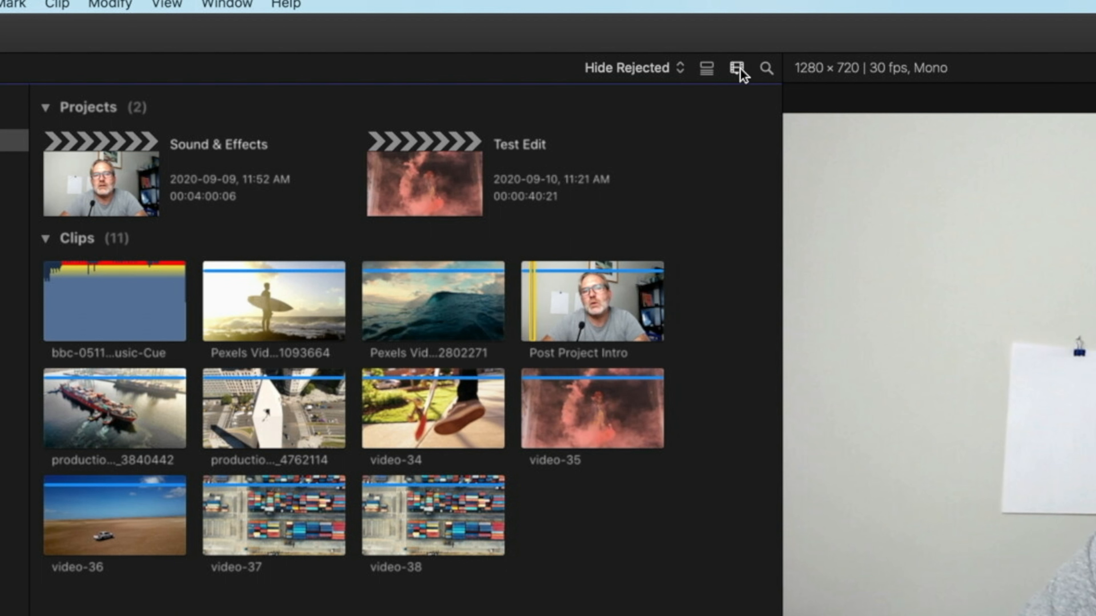
Set the browser Clip Appearance duration slider to 30s for long filmstrips
{"action": "left_click", "coordinate": [736, 68]}
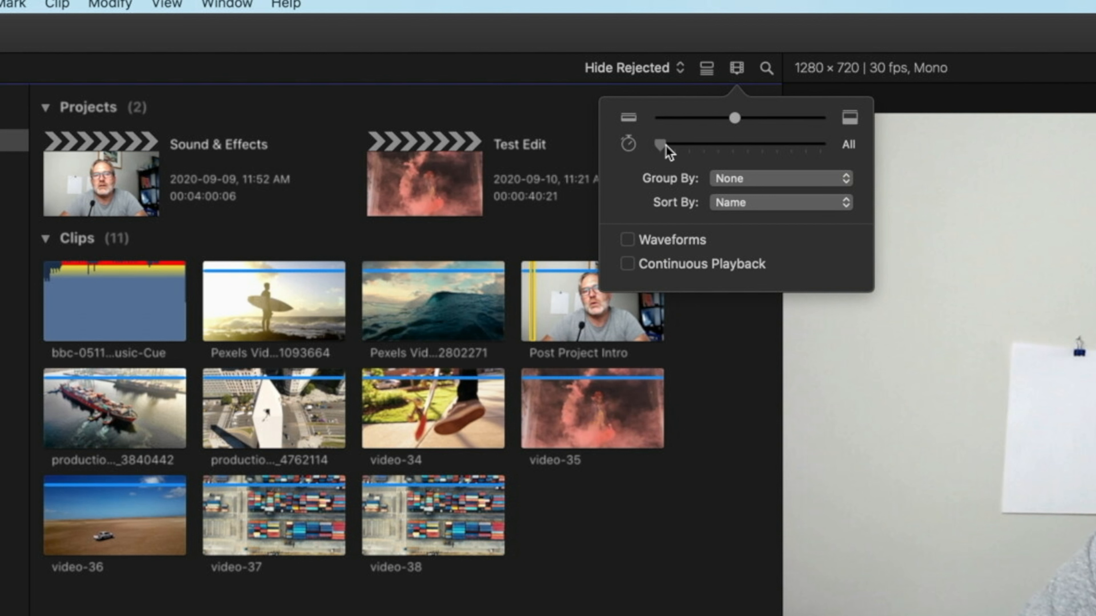
{"action": "left_click_drag", "start_coordinate": [658, 144], "coordinate": [748, 144]}
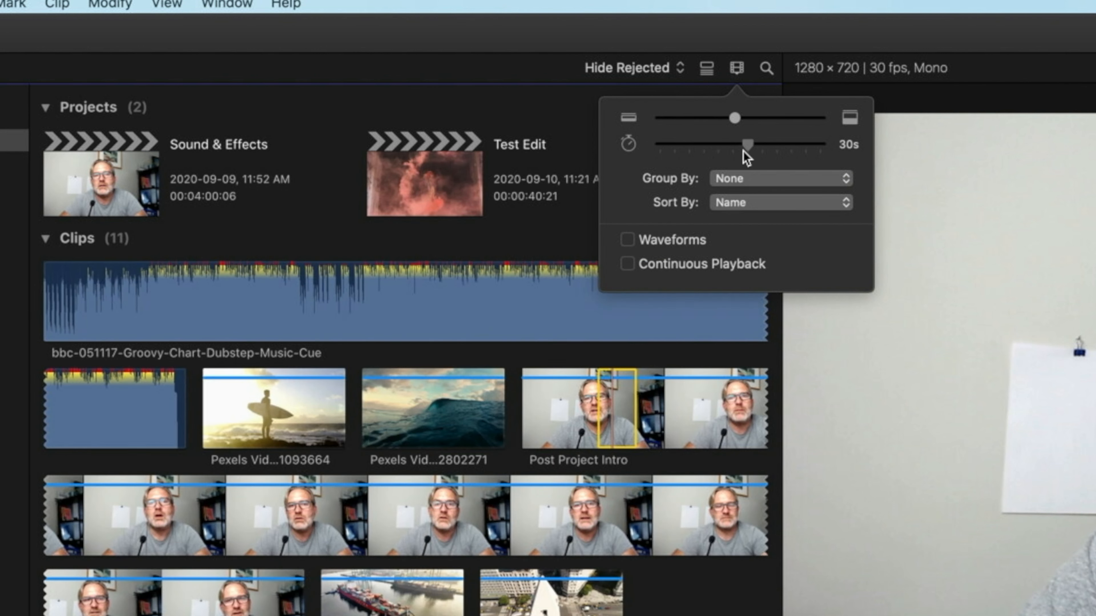
{"action": "mouse_move", "coordinate": [608, 412]}
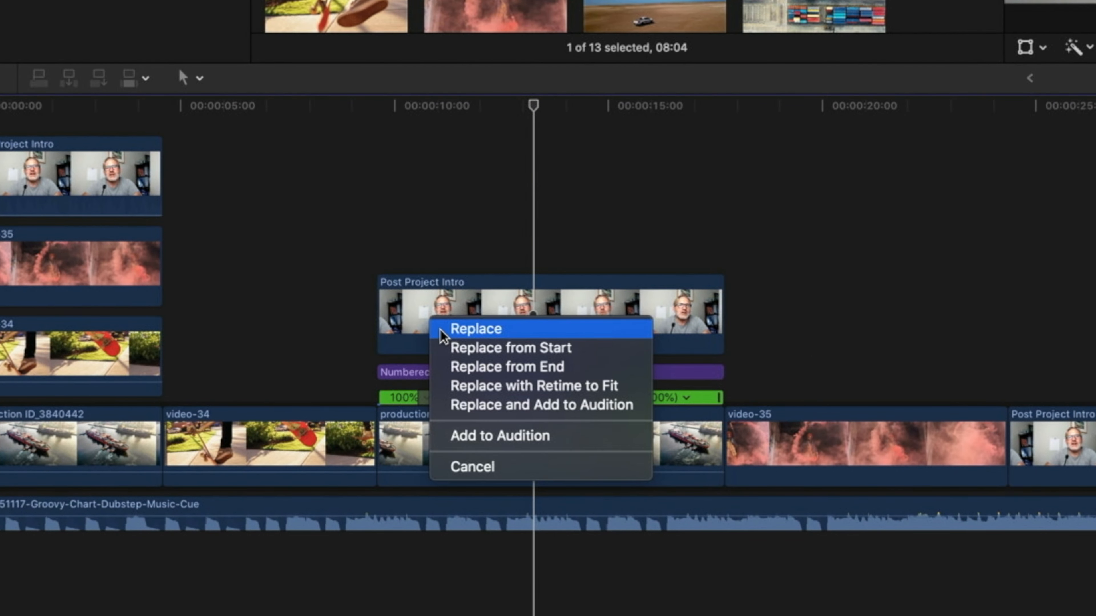
{"action": "mouse_move", "coordinate": [448, 337]}
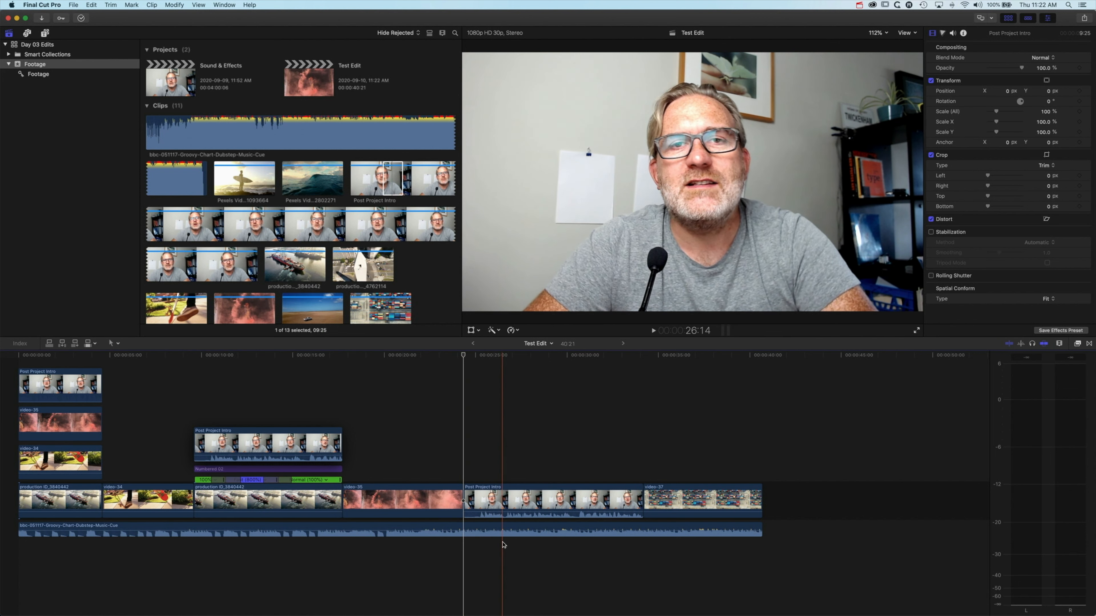
Add volume keyframes on the music level line before and after Post Project Intro
{"action": "left_click", "coordinate": [592, 531]}
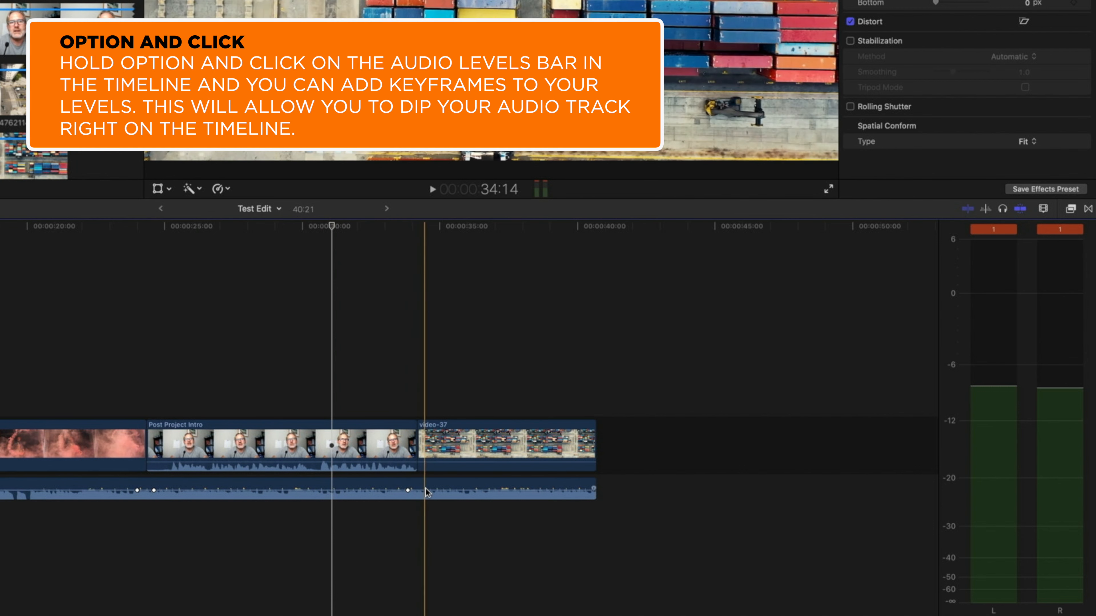
{"action": "left_click", "coordinate": [146, 491]}
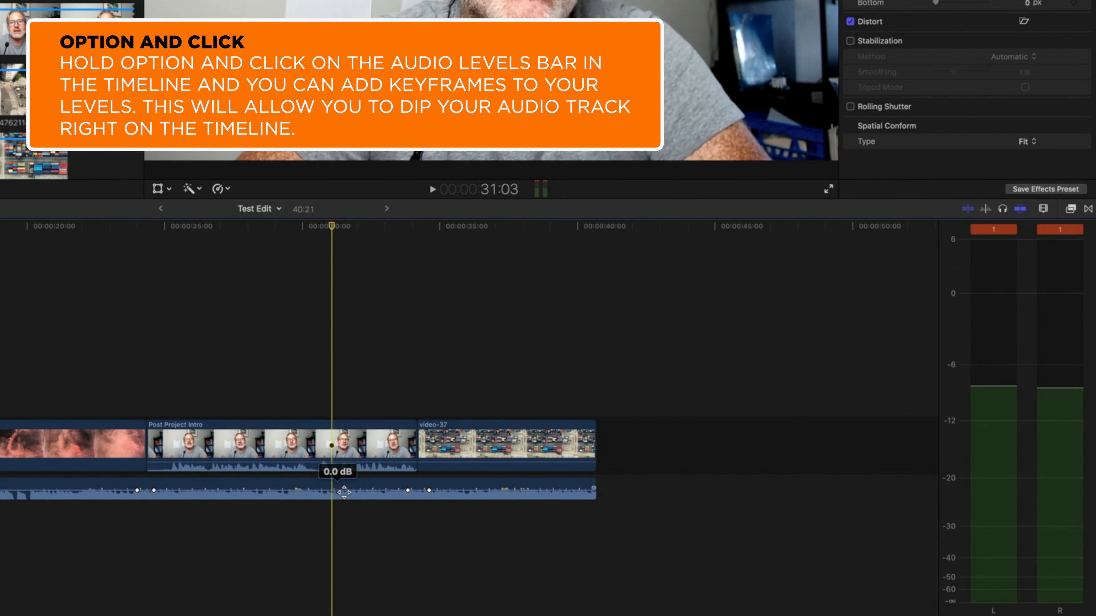
{"action": "left_click", "coordinate": [292, 491]}
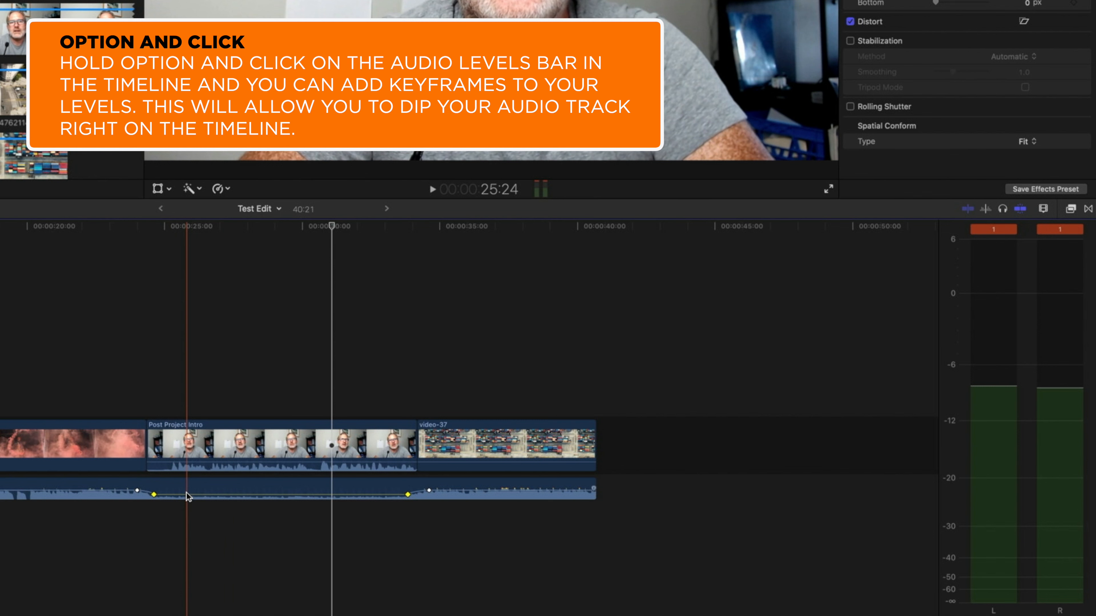
{"action": "left_click", "coordinate": [280, 445]}
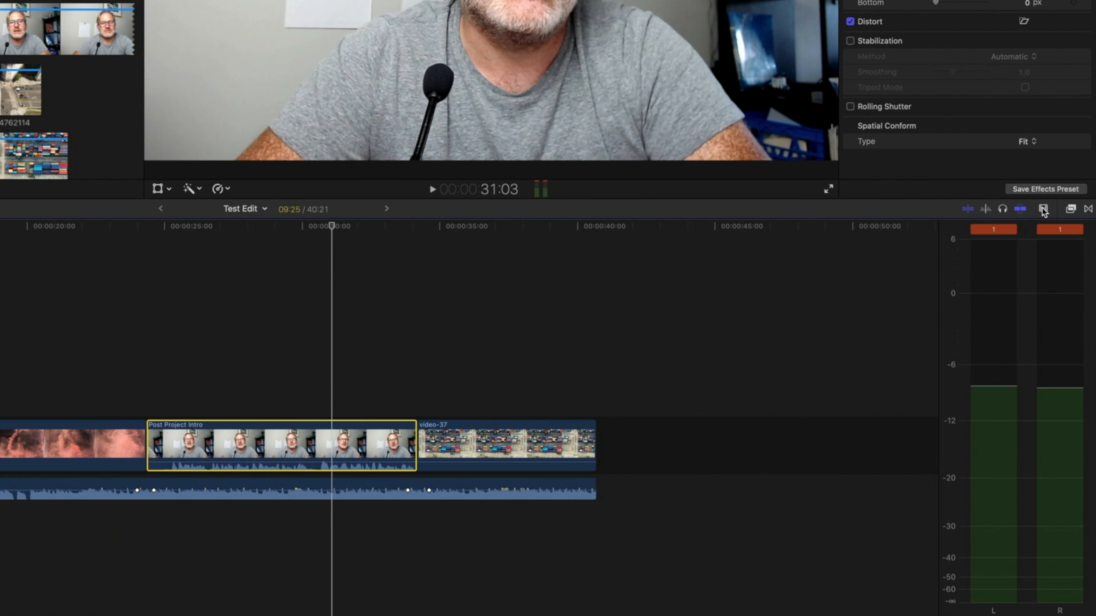
Enlarge timeline clips and pull the music between the keyframes down to -29 dB
{"action": "left_click", "coordinate": [1044, 209]}
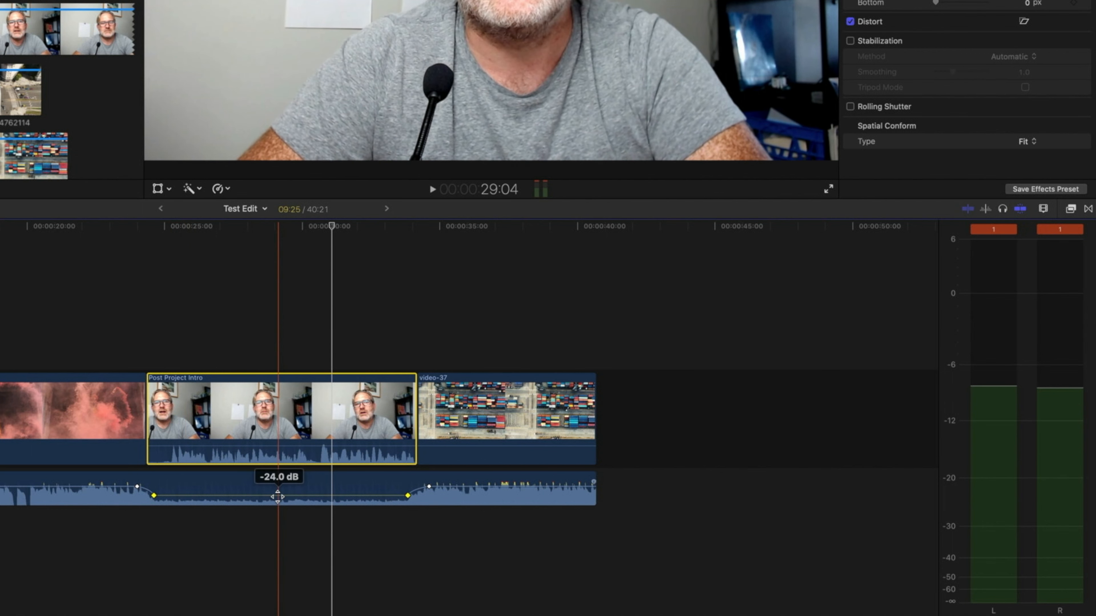
{"action": "left_click_drag", "start_coordinate": [278, 497], "coordinate": [278, 503]}
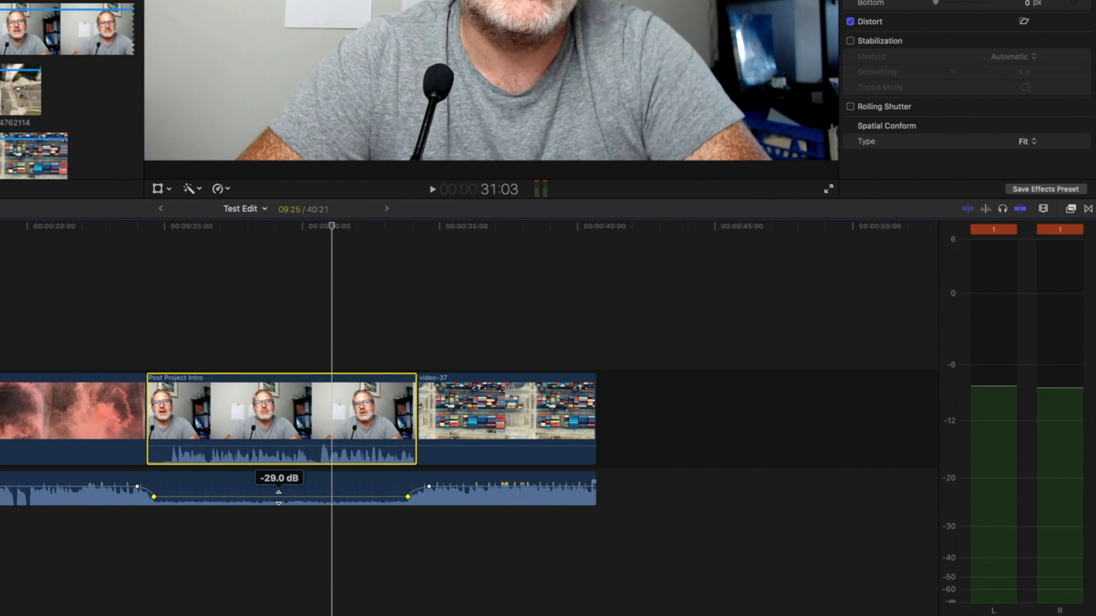
{"action": "left_click_drag", "start_coordinate": [278, 497], "coordinate": [278, 499]}
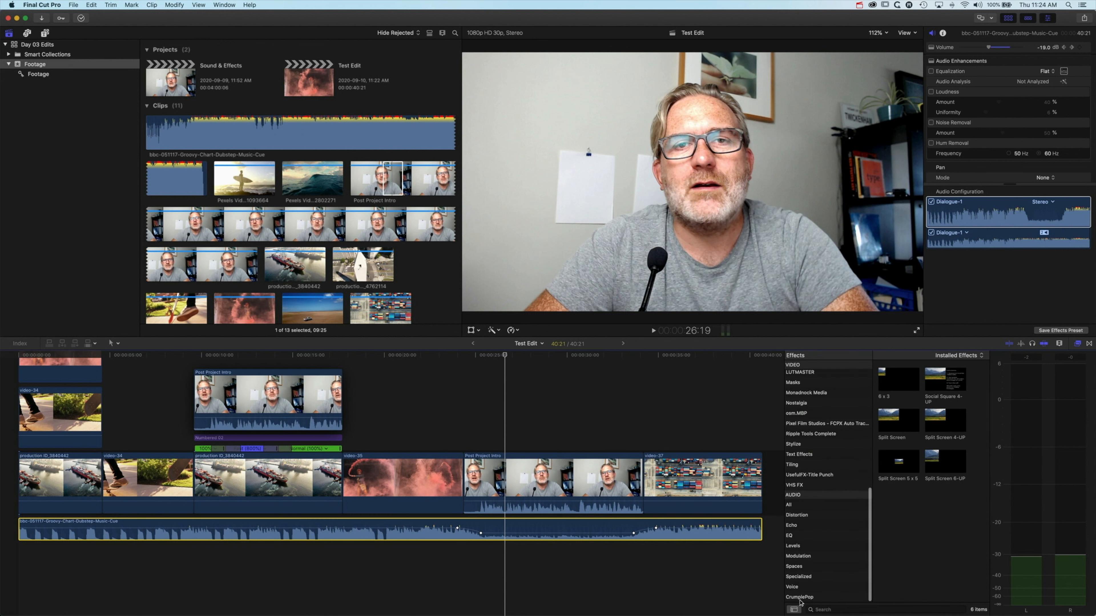
Apply CrumplePop ClearVoiceover AU to the music clip and run Clear Voiceover
{"action": "left_click", "coordinate": [800, 597]}
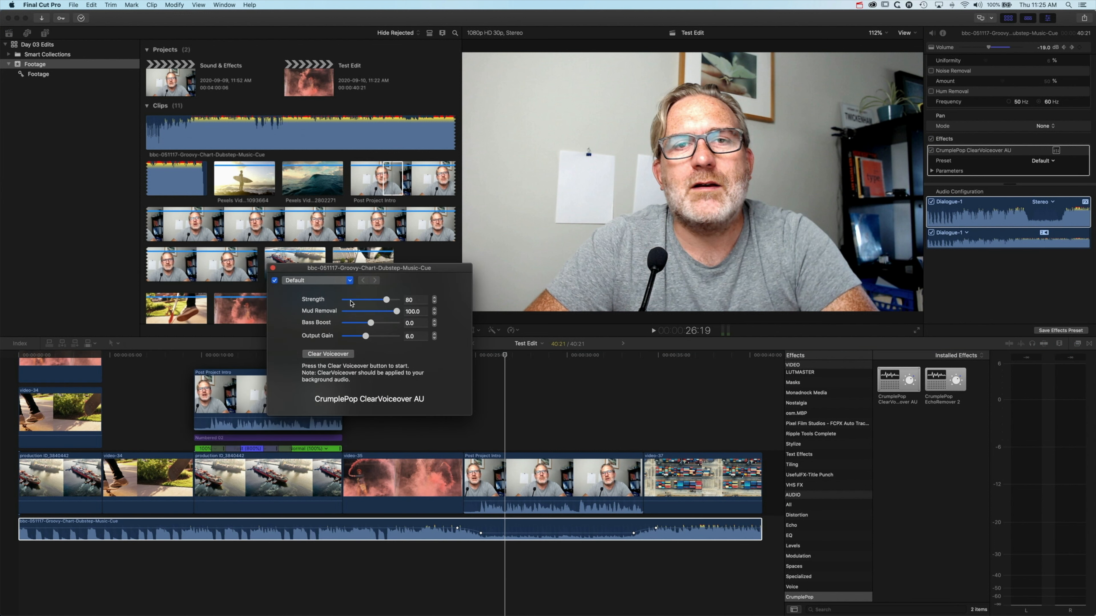
{"action": "left_click", "coordinate": [328, 354]}
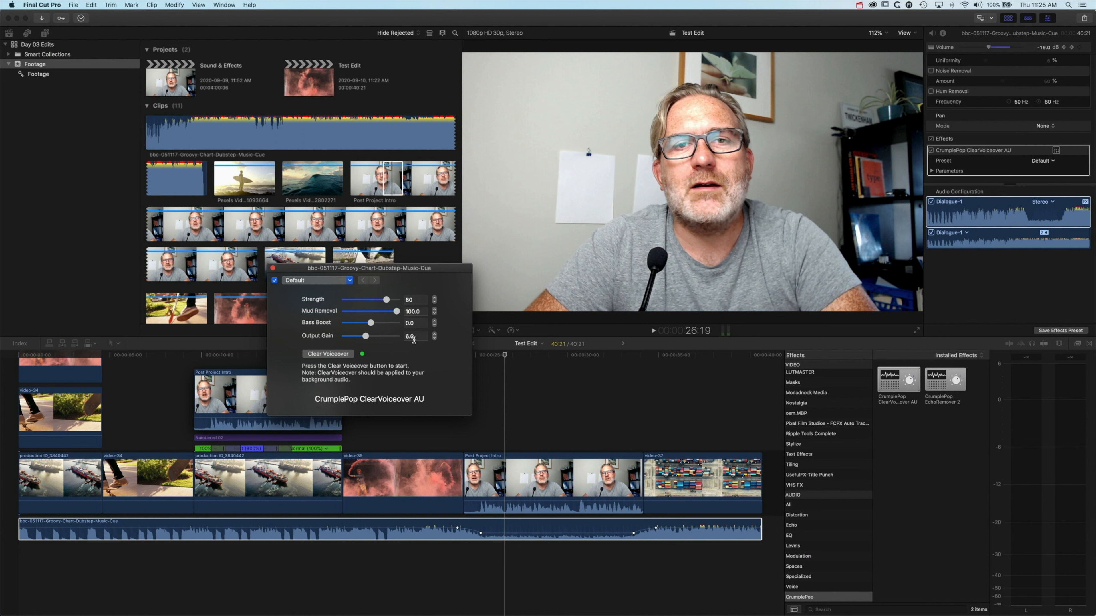
Raise the music clip level to -15 dB and uncheck ClearVoiceover in the Audio Inspector
{"action": "left_click_drag", "start_coordinate": [369, 268], "coordinate": [359, 261]}
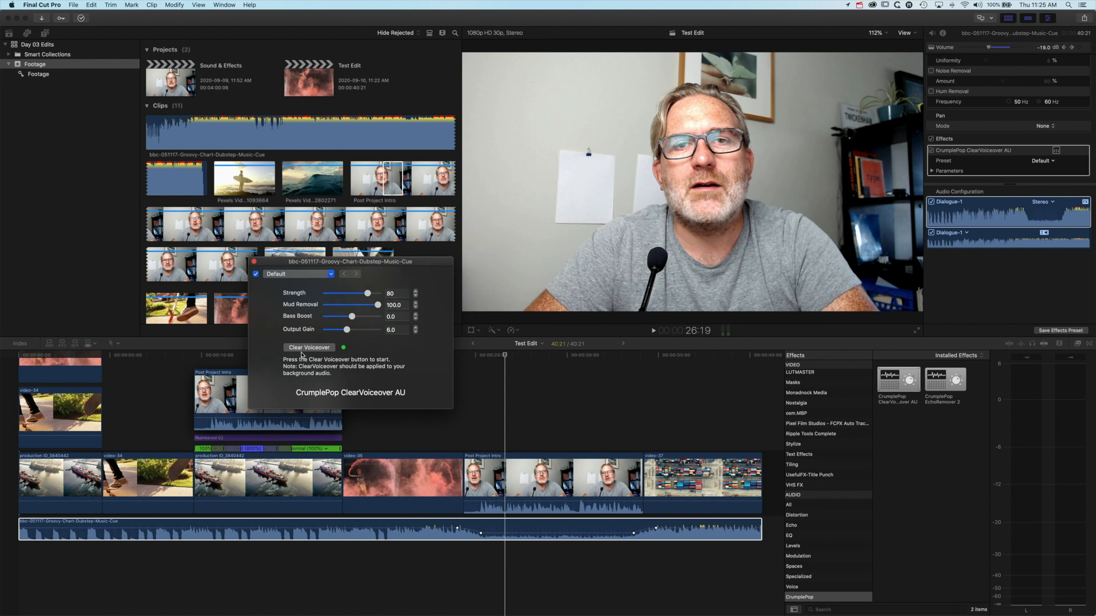
{"action": "mouse_move", "coordinate": [847, 5]}
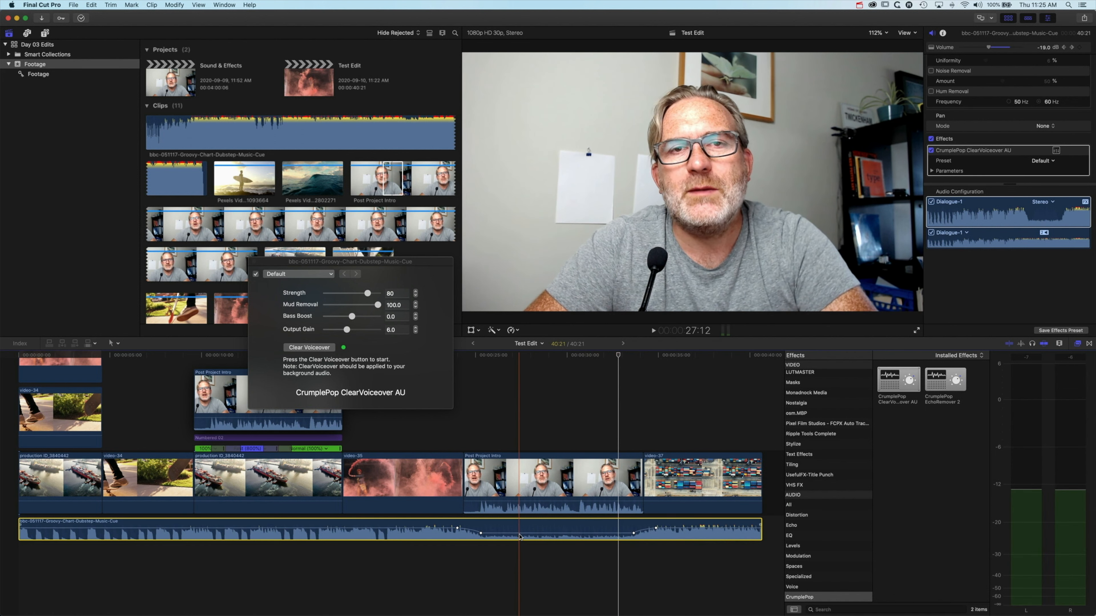
{"action": "left_click_drag", "start_coordinate": [517, 531], "coordinate": [517, 520]}
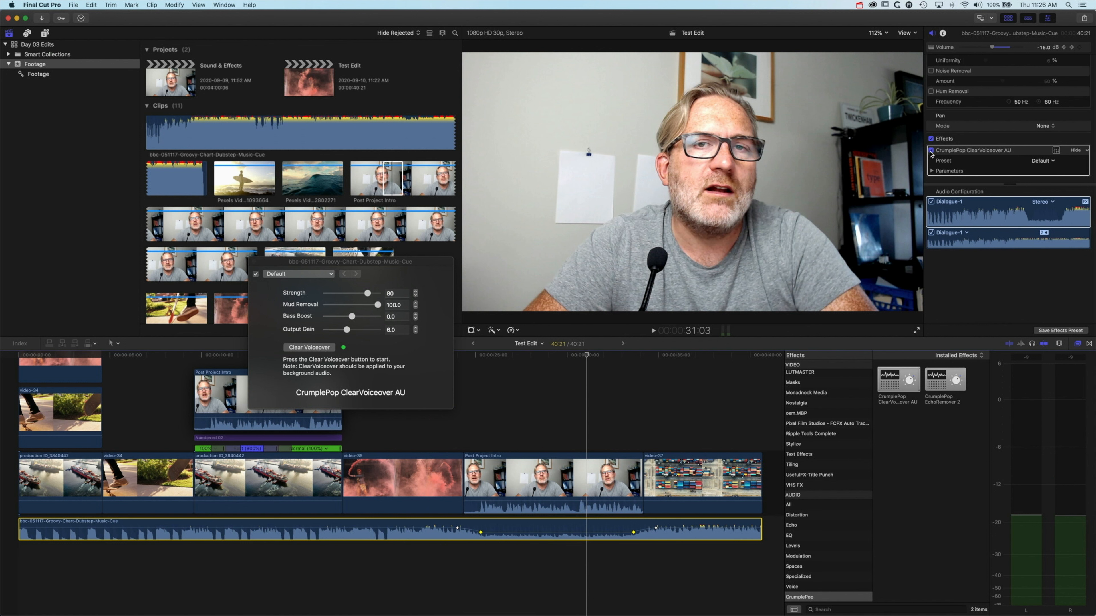
{"action": "left_click", "coordinate": [931, 150]}
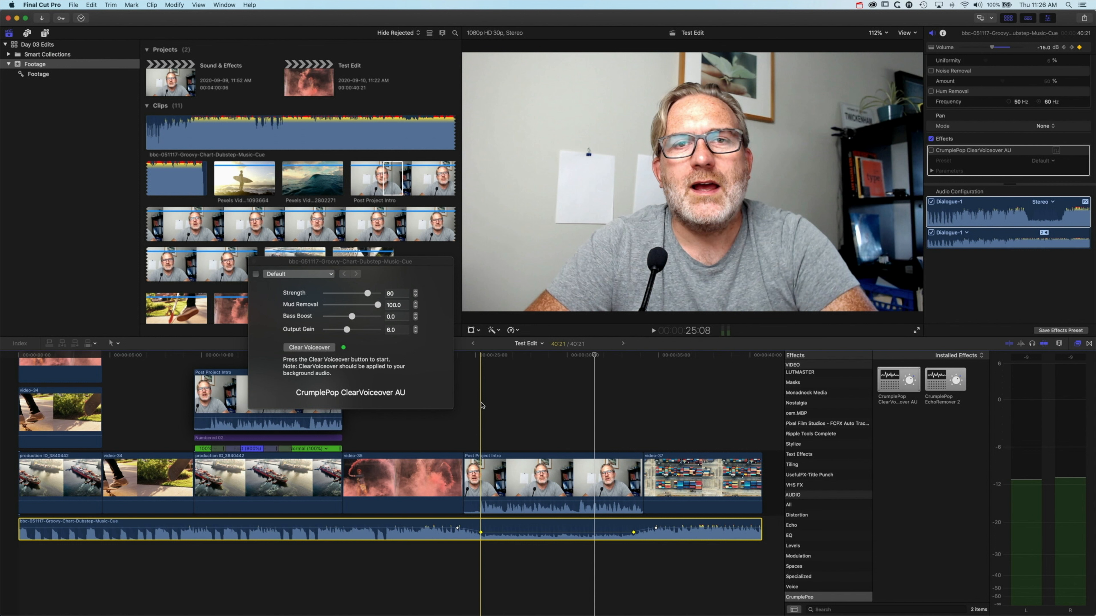
{"action": "left_click", "coordinate": [552, 479]}
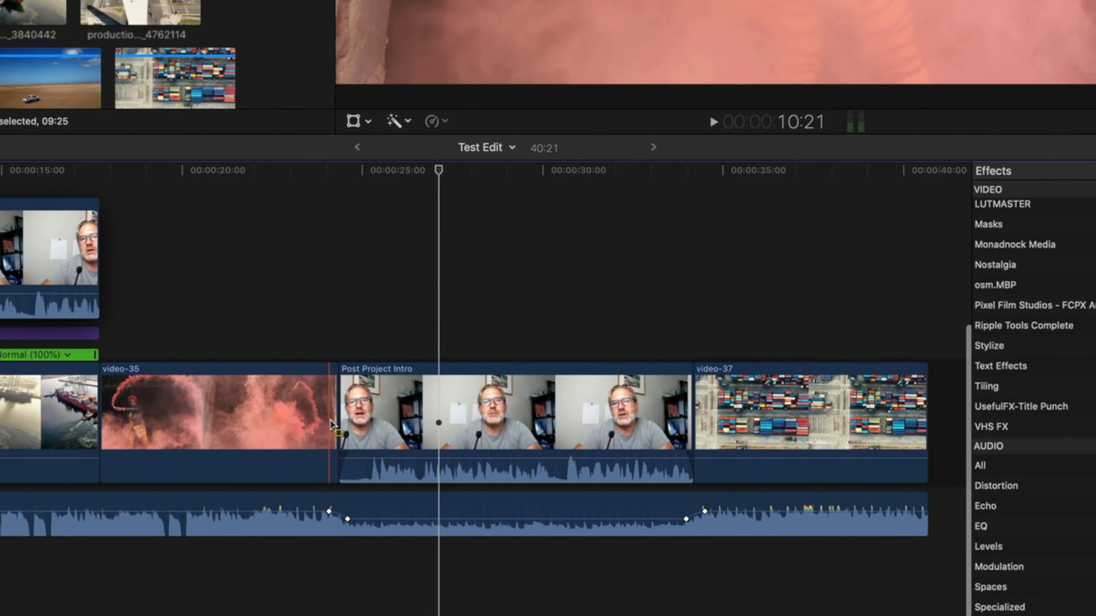
Trim the end of video-35 and drag the dip keyframes left to follow Post Project Intro
{"action": "left_click", "coordinate": [112, 343]}
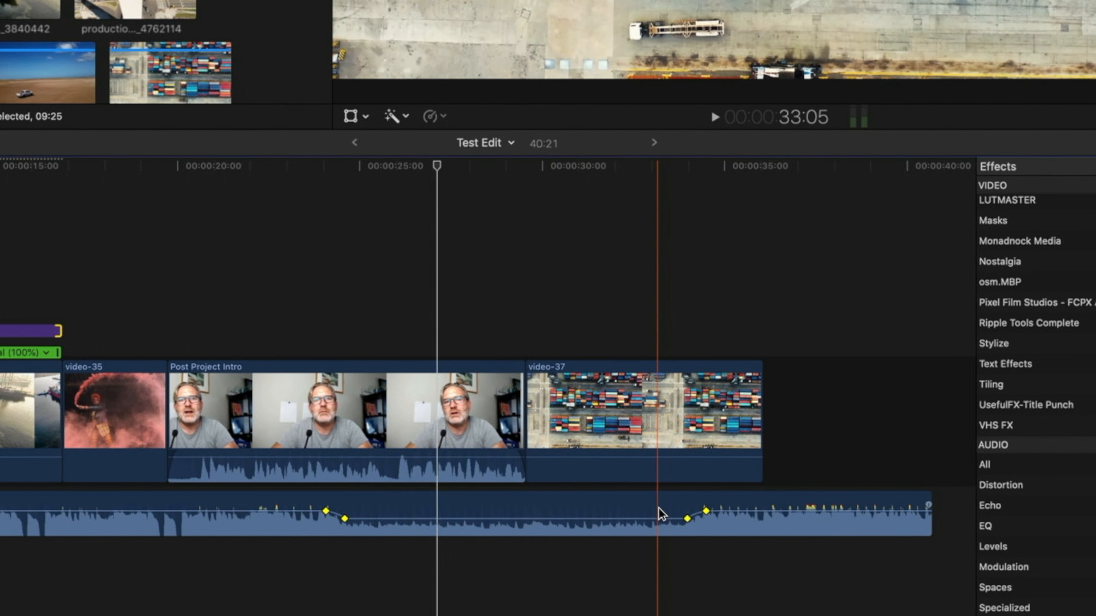
{"action": "left_click_drag", "start_coordinate": [702, 512], "coordinate": [589, 508]}
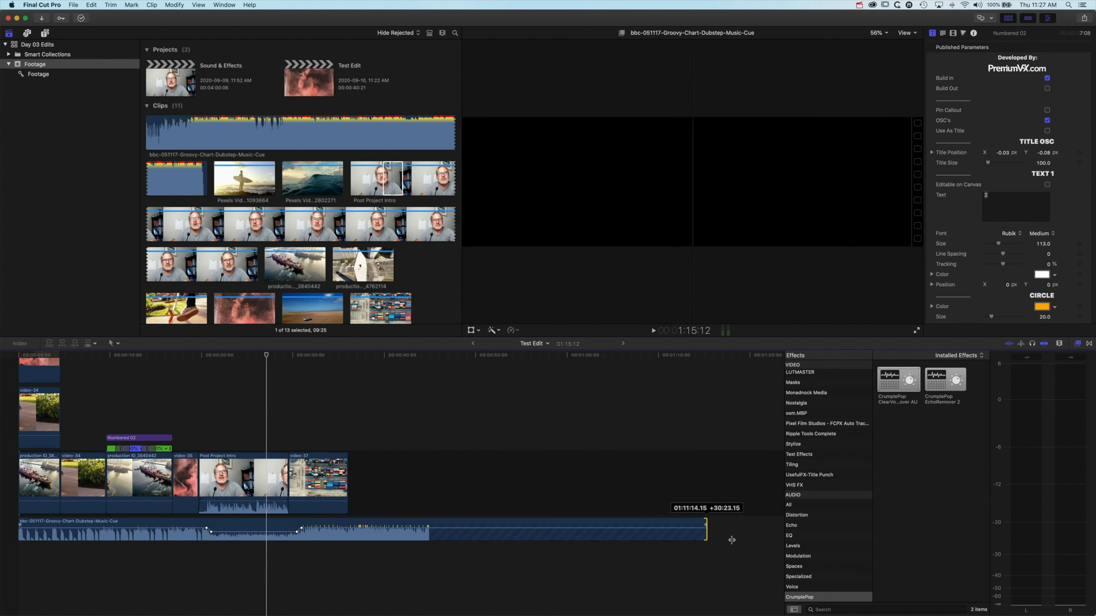
Drag the music clip's end handle out so it runs past the video clips
{"action": "left_click_drag", "start_coordinate": [241, 476], "coordinate": [389, 480]}
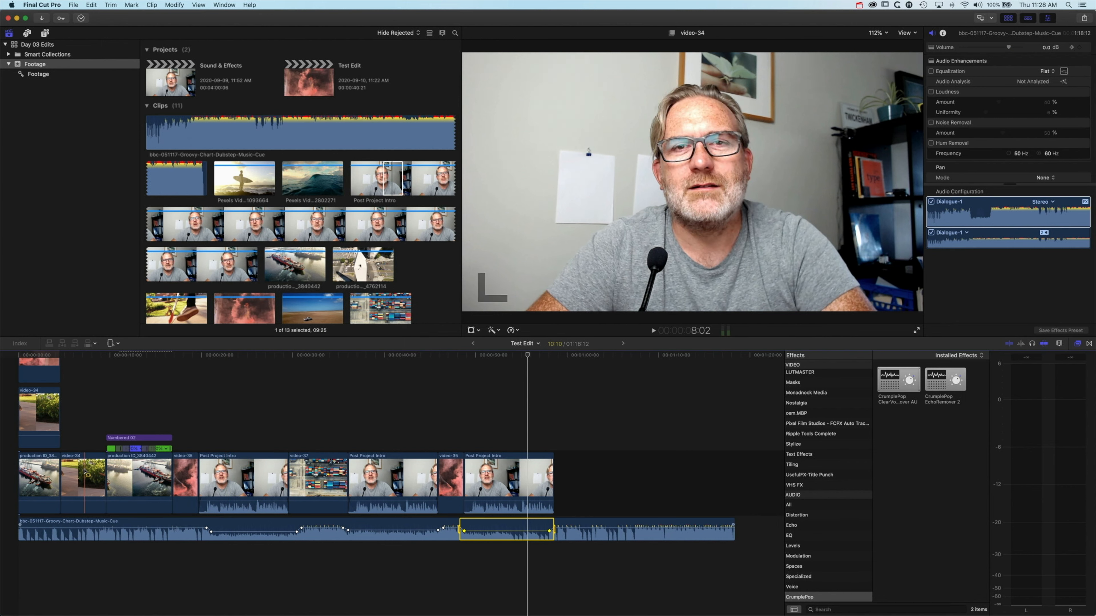
Align the music dip keyframe with the edge of the last video-37 voice clip
{"action": "left_click", "coordinate": [82, 479]}
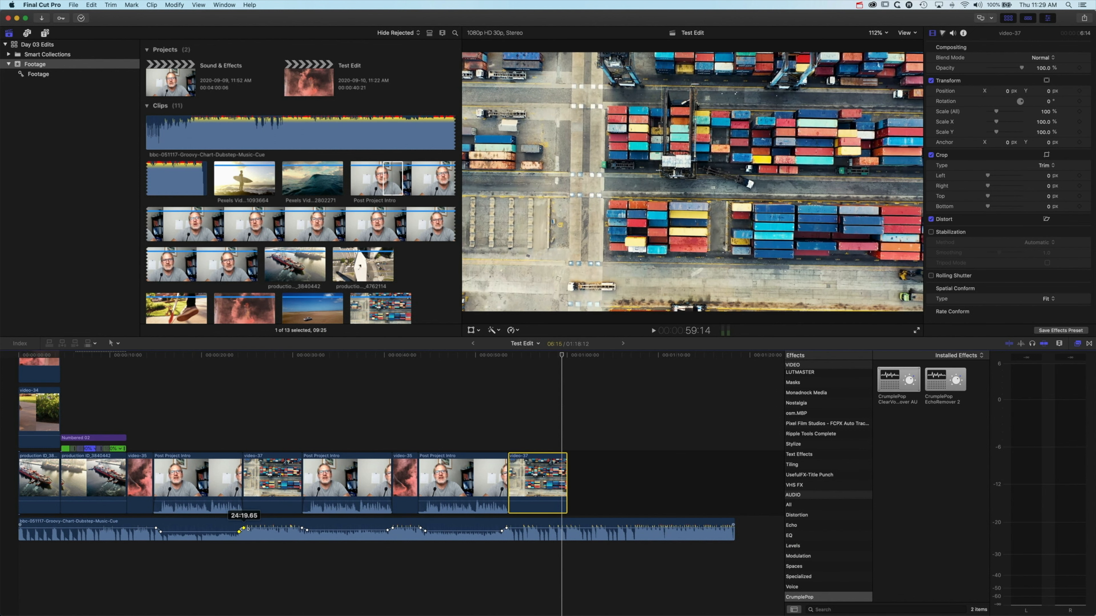
{"action": "left_click", "coordinate": [239, 529]}
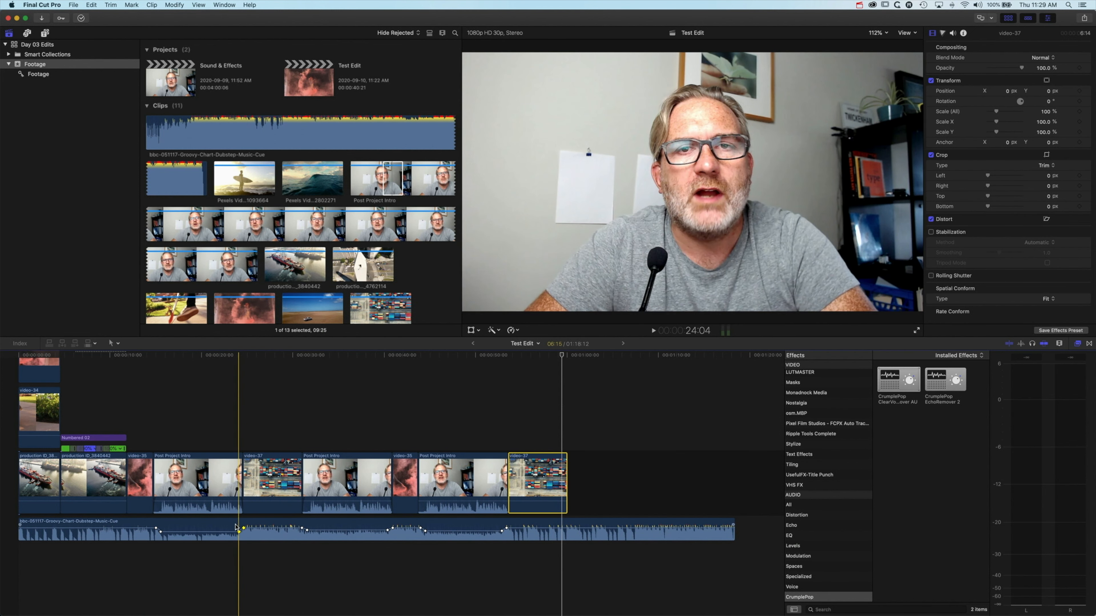